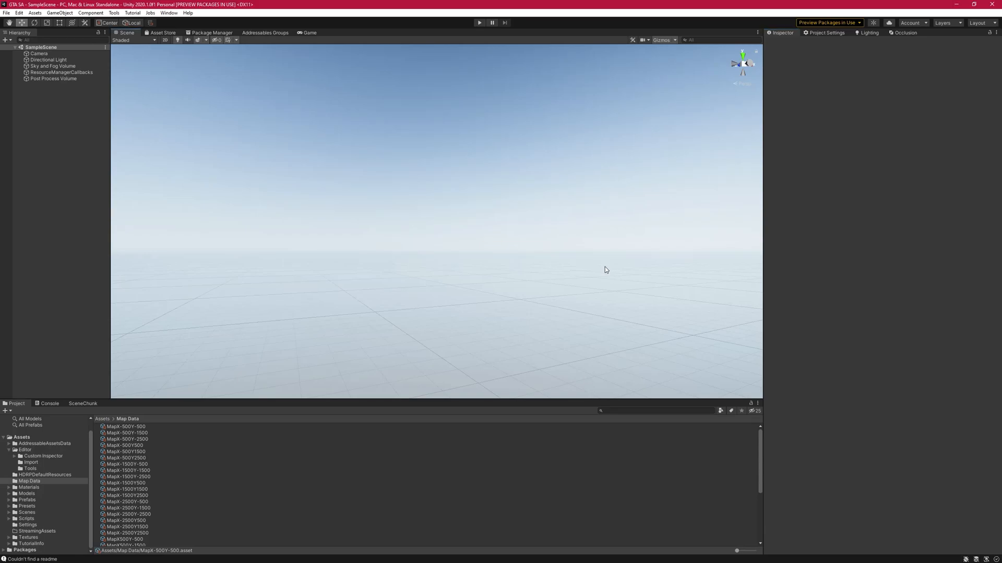
mouse_move(583, 272)
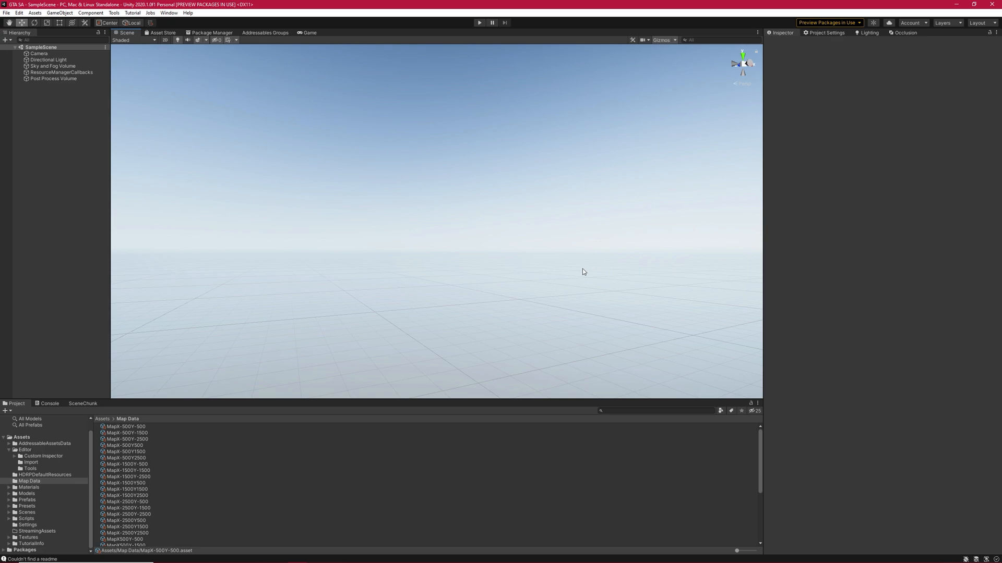
mouse_move(233, 451)
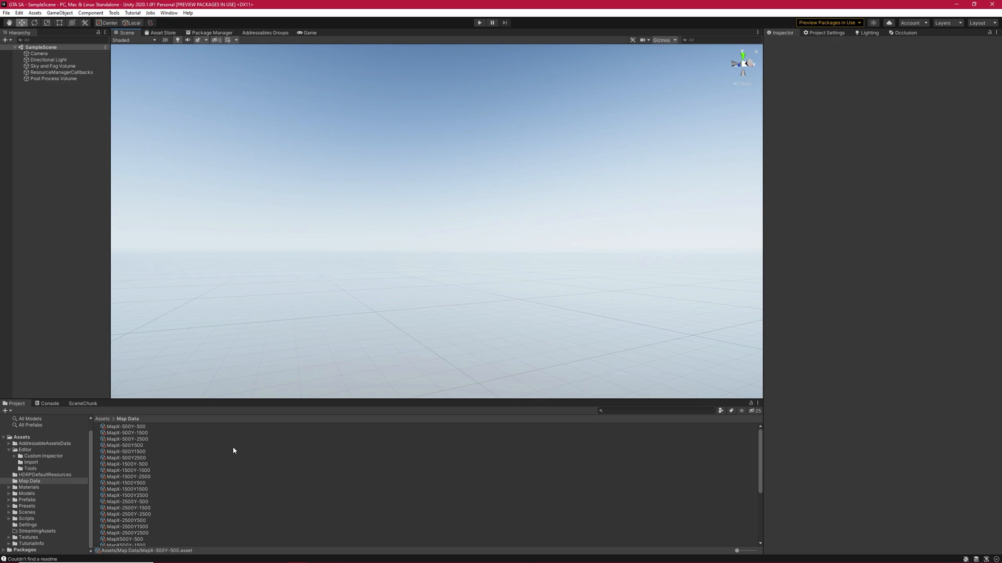
mouse_move(228, 472)
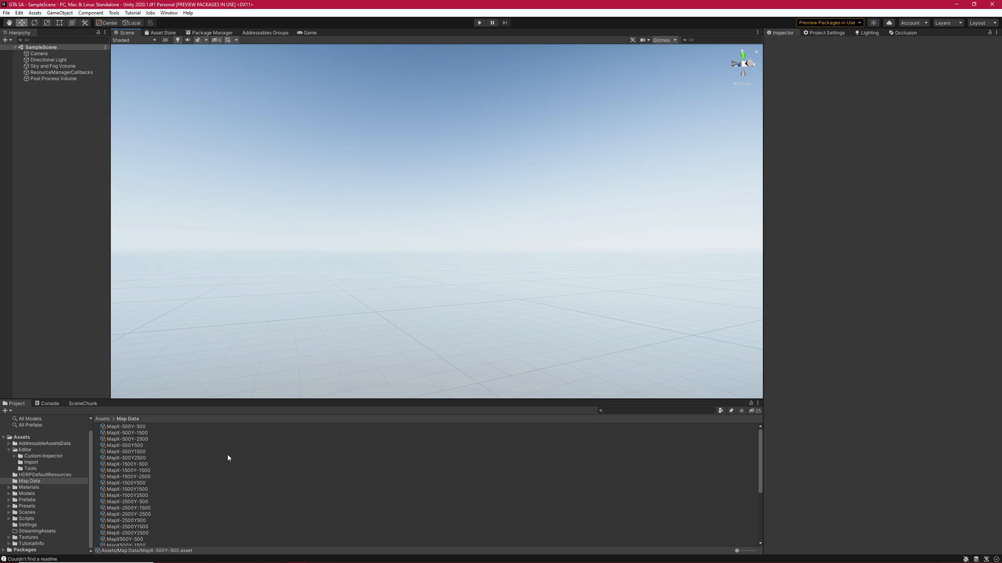
mouse_move(273, 537)
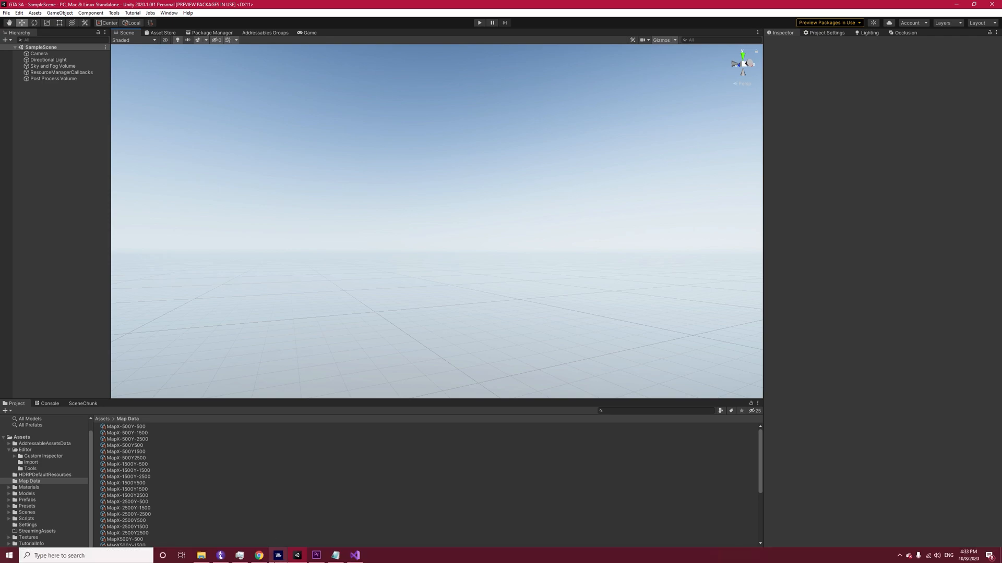
mouse_move(355, 554)
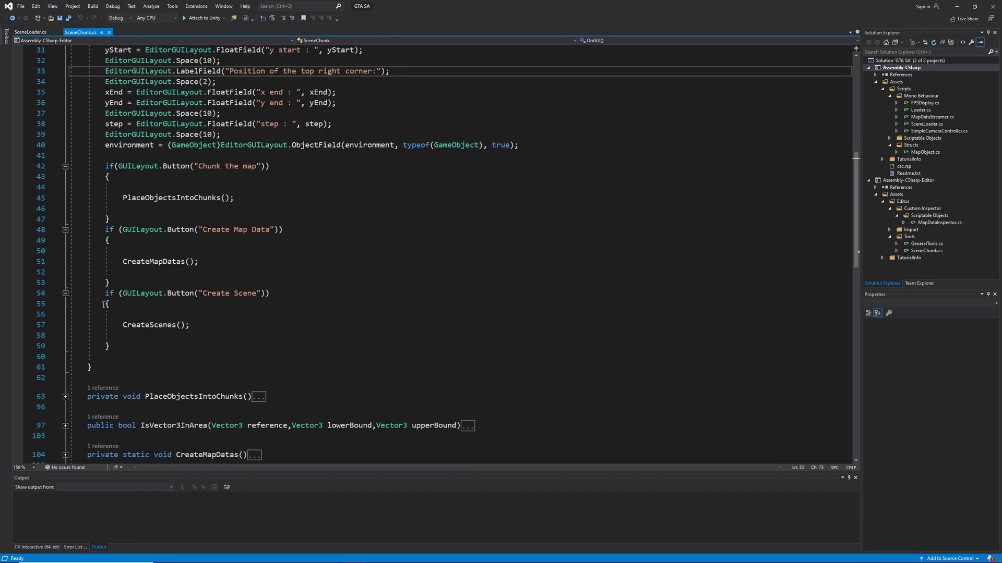
- Highlight the Create Scene button code and the lines gathering selected map data in SceneChunk.cs
left_click_drag(105, 293, 109, 345)
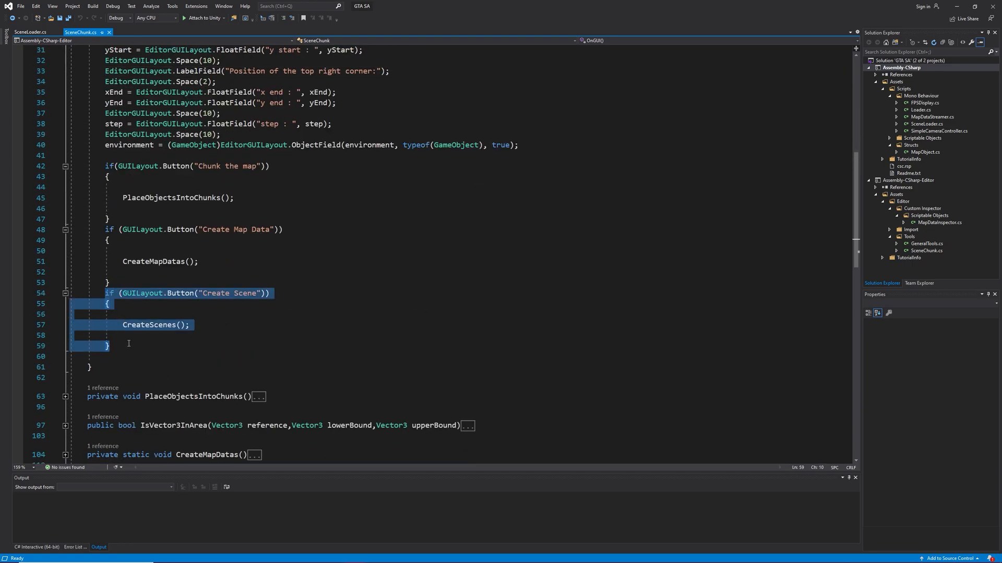
scroll("down", 3)
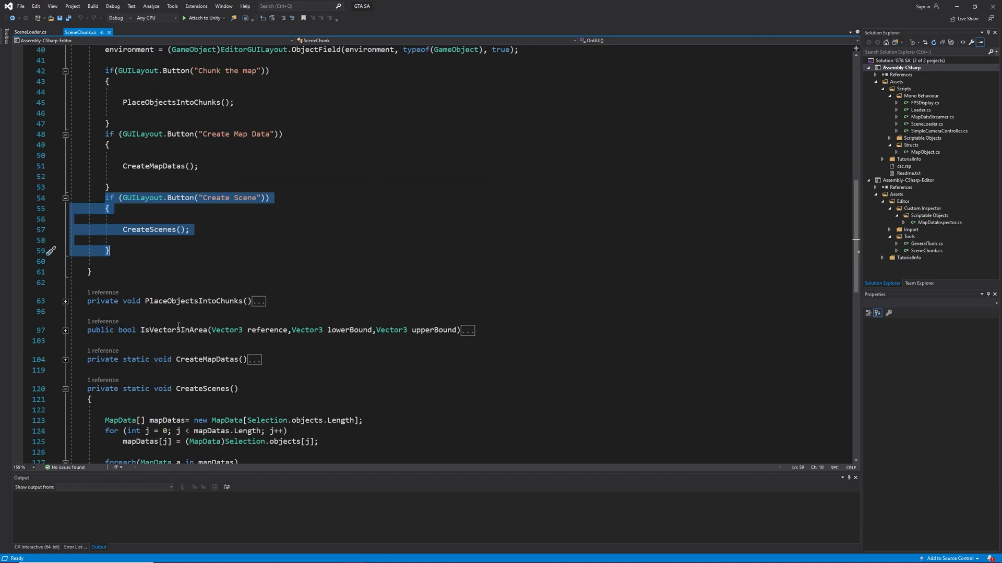
scroll("down", 3)
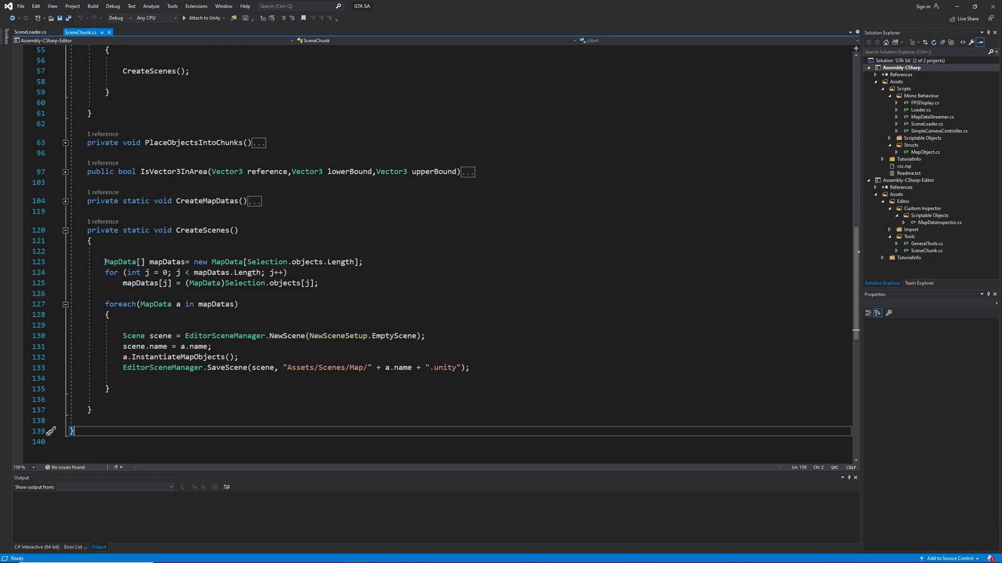
left_click_drag(105, 261, 318, 283)
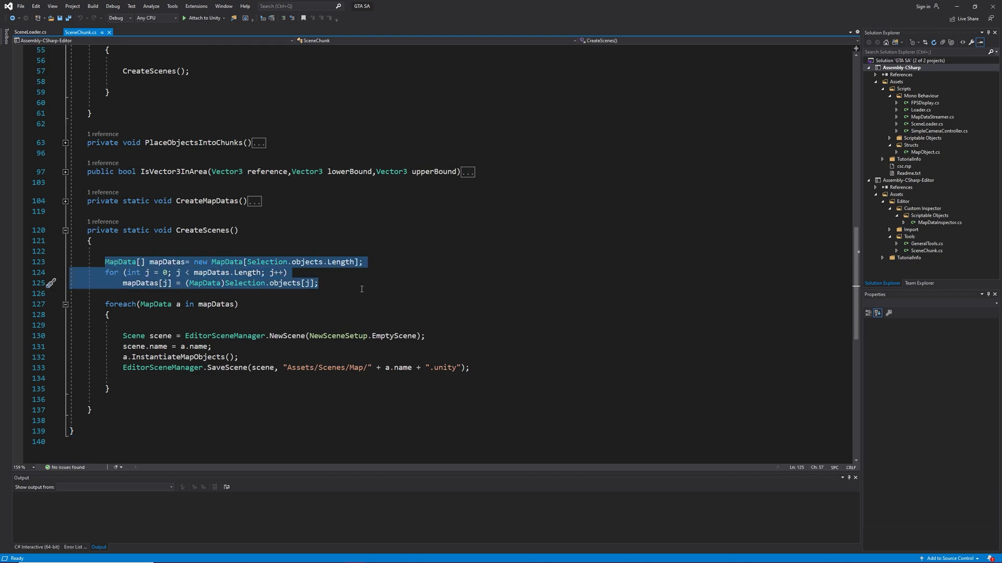
double_click(204, 284)
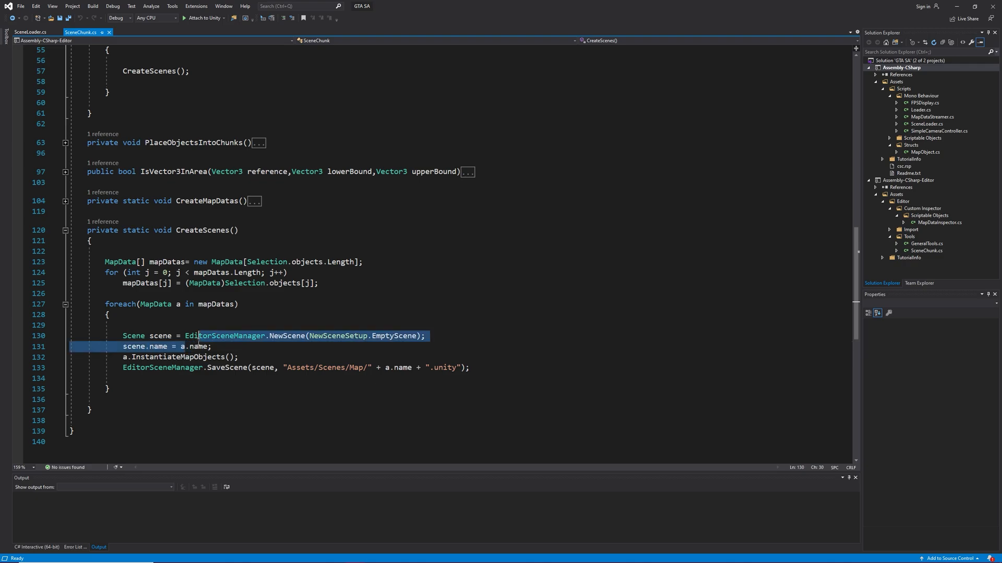
- Highlight the InstantiateMapObjects and SaveScene calls inside CreateScenes()
double_click(206, 357)
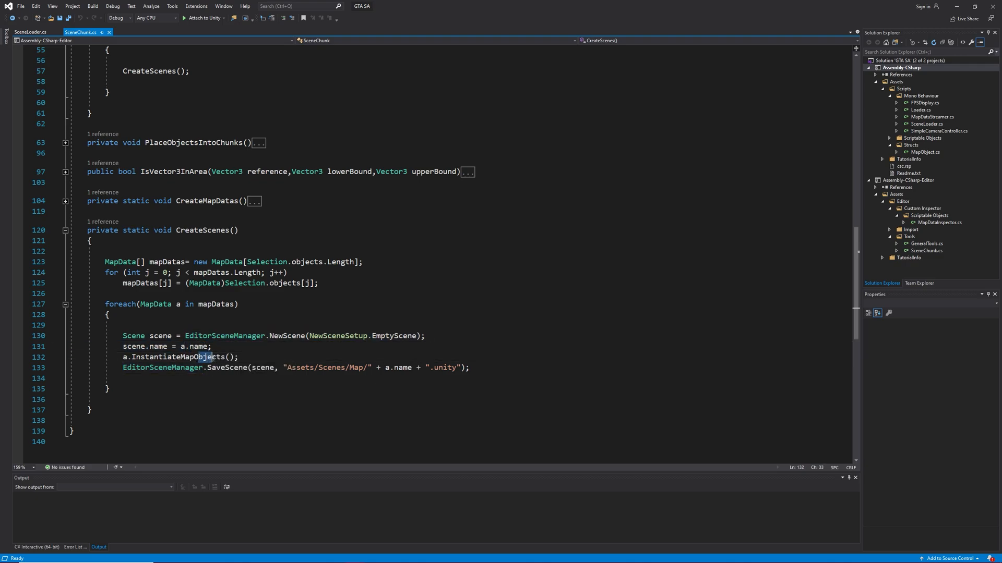
double_click(206, 356)
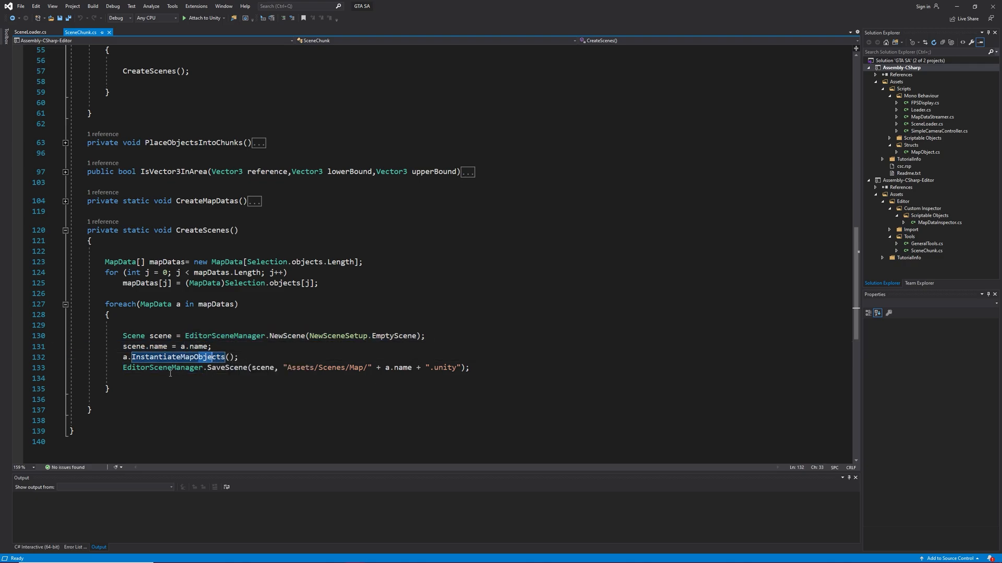
mouse_move(230, 368)
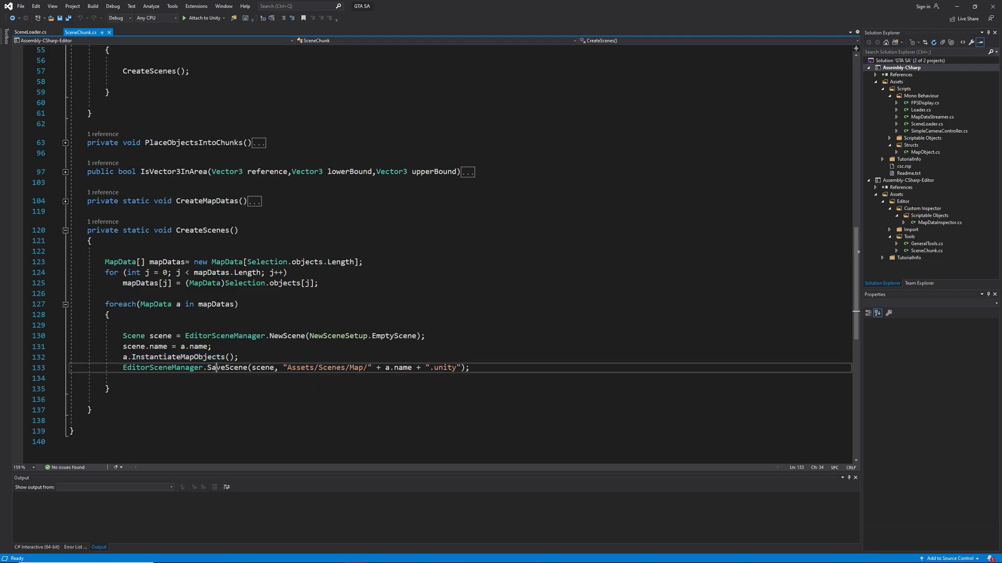
double_click(221, 367)
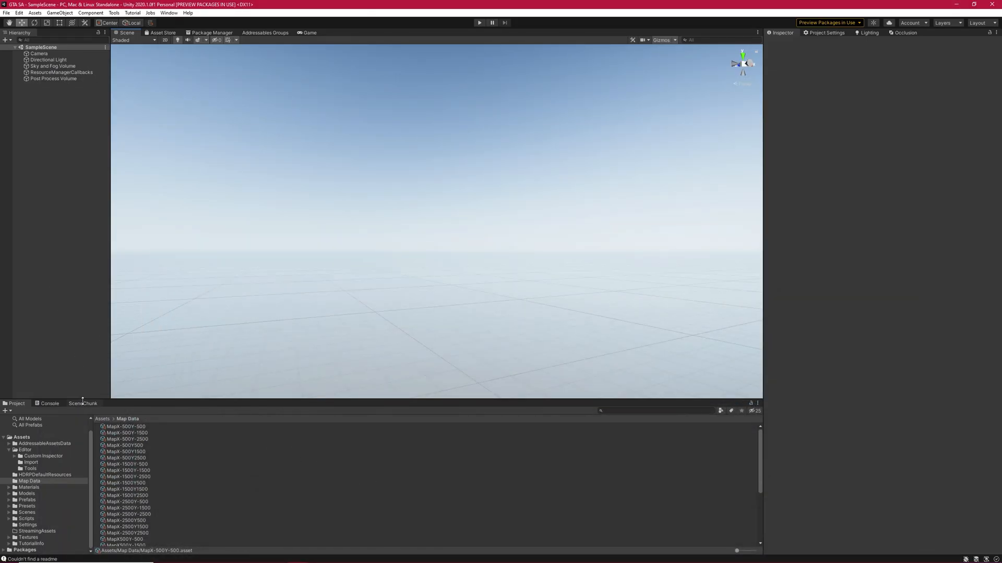
- Visit the SceneChunk tool window, then browse the Project panel to the Scenes folder
left_click(84, 404)
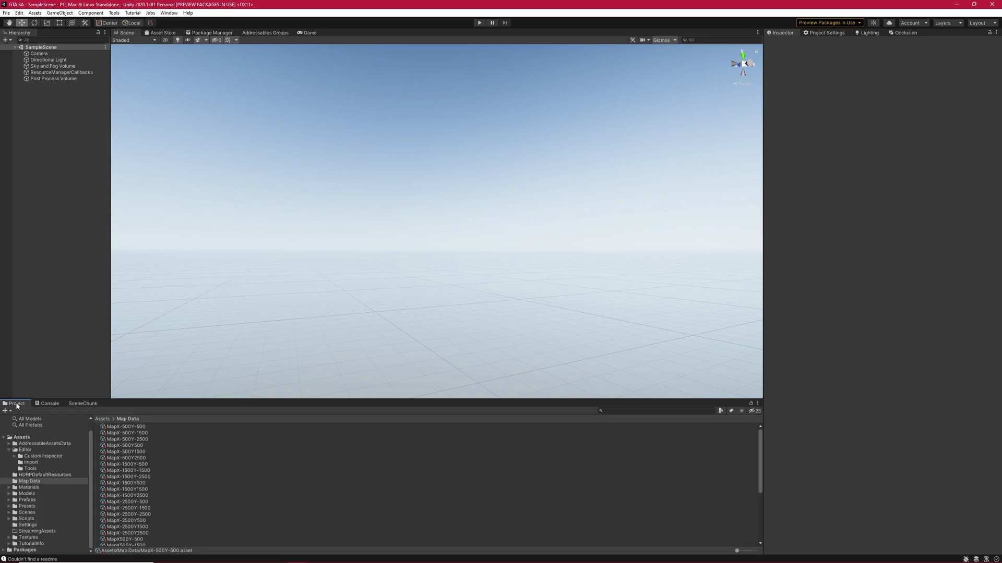
left_click(83, 403)
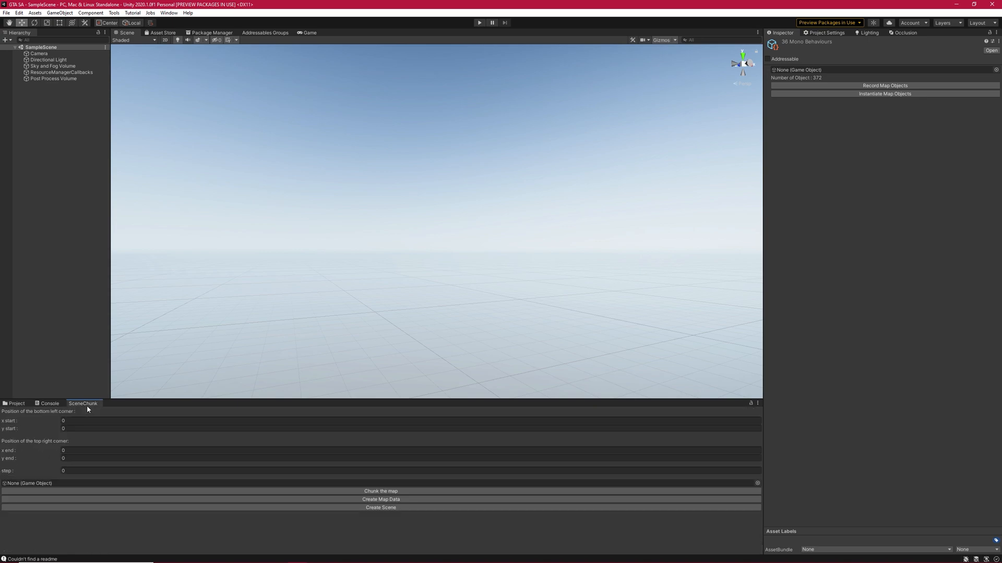
mouse_move(37, 415)
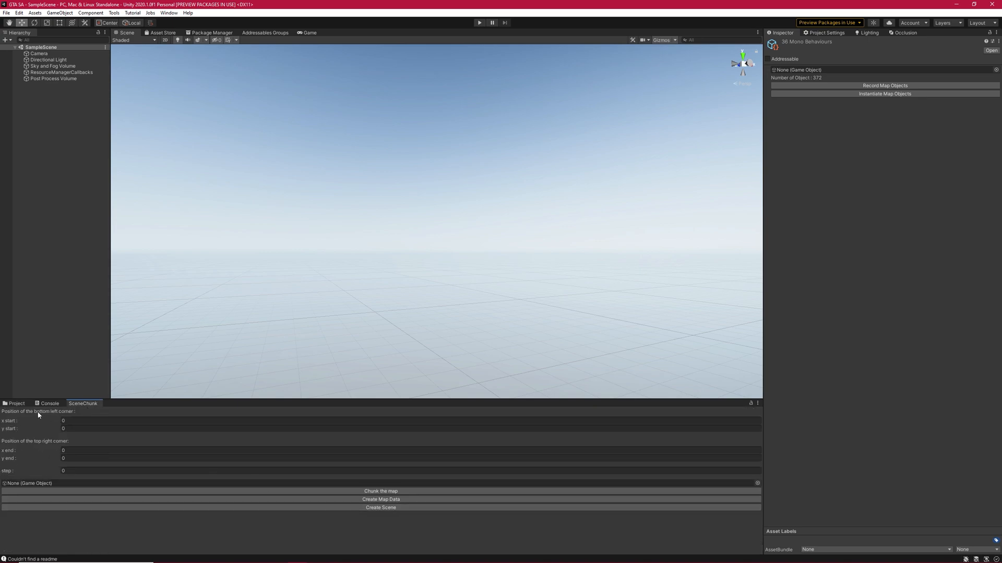
left_click(16, 403)
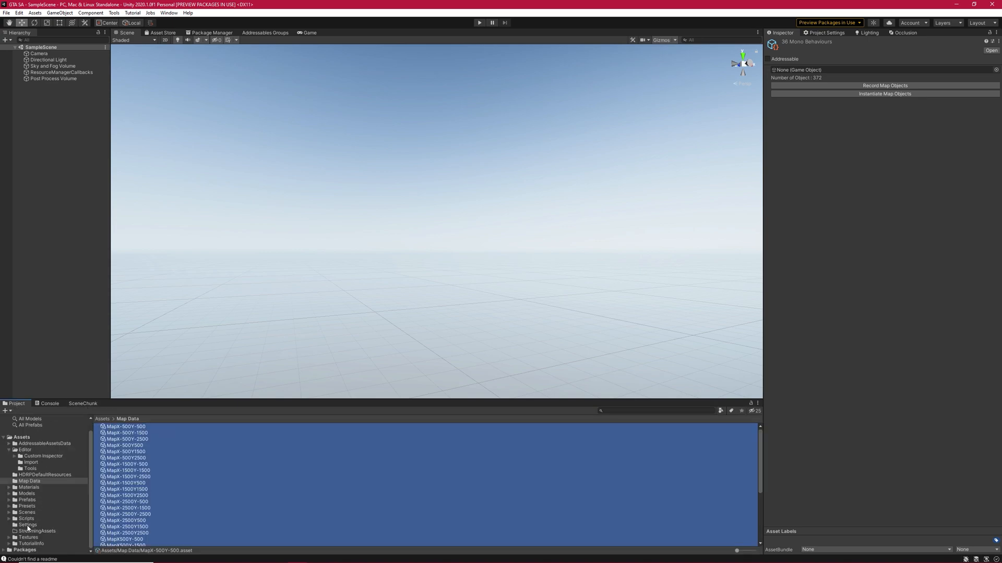
left_click(25, 512)
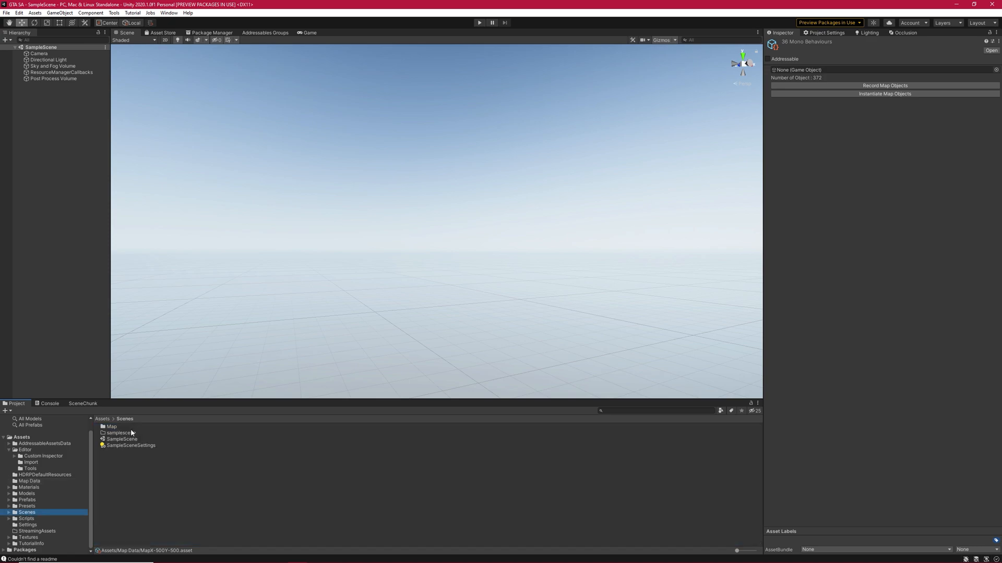
- Open Scenes/Map and select the whole list of 36 map scene files
double_click(110, 426)
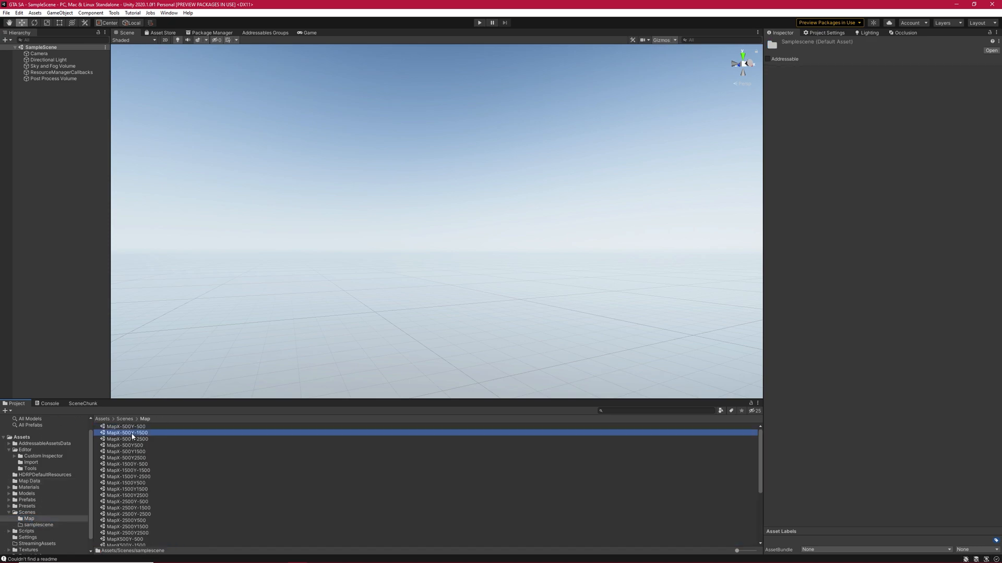
left_click(124, 482)
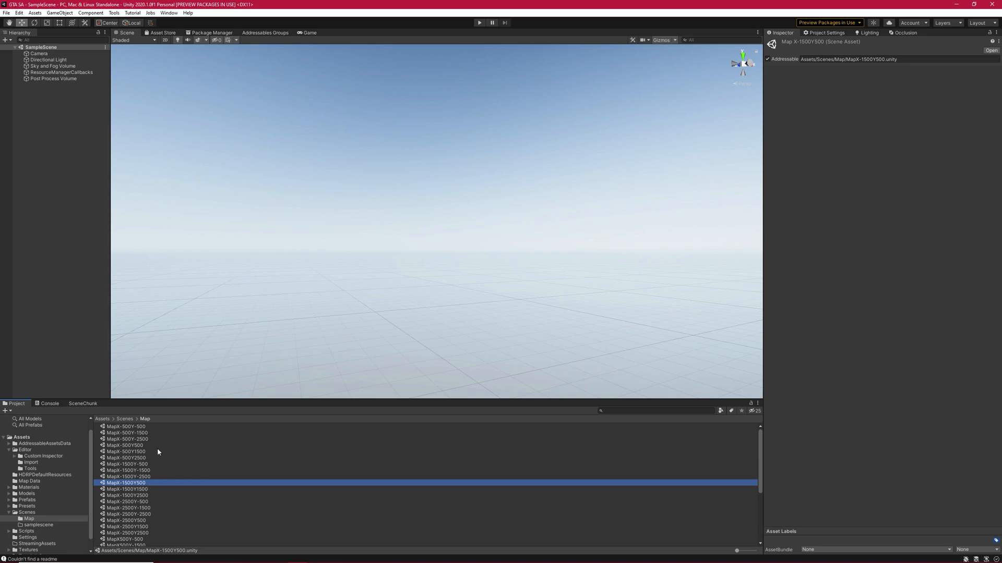
left_click(118, 514)
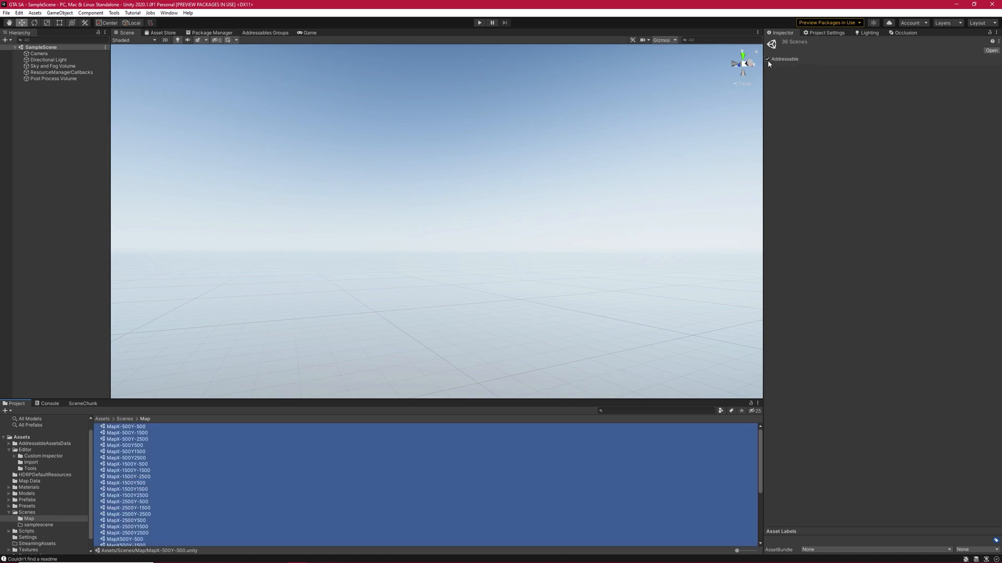
left_click(265, 33)
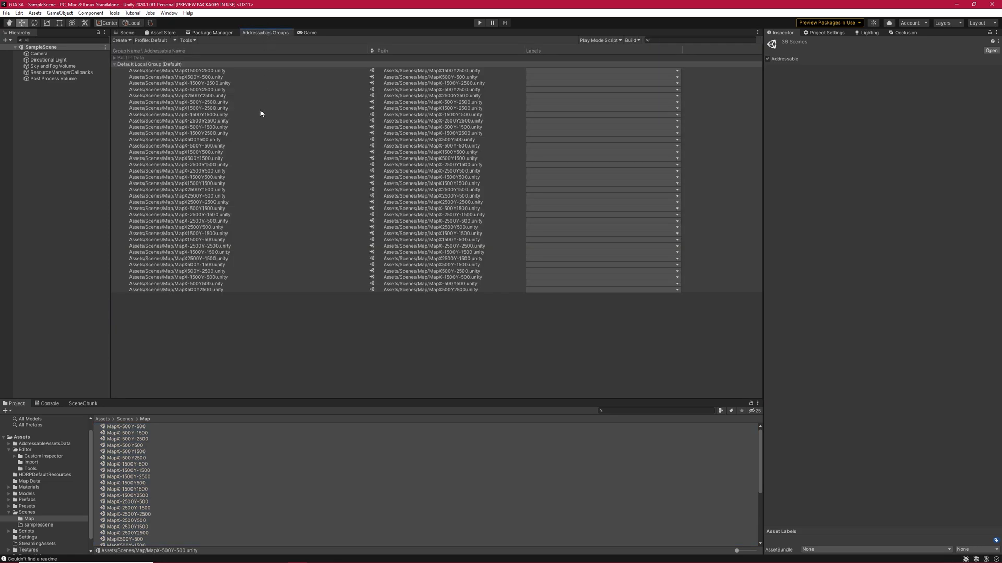
left_click(146, 64)
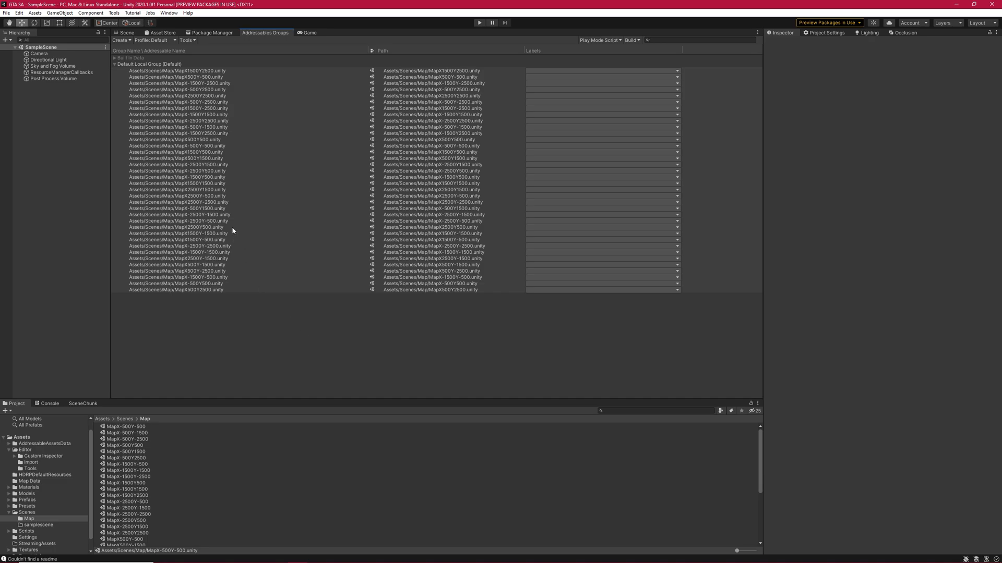
scroll("down", 3)
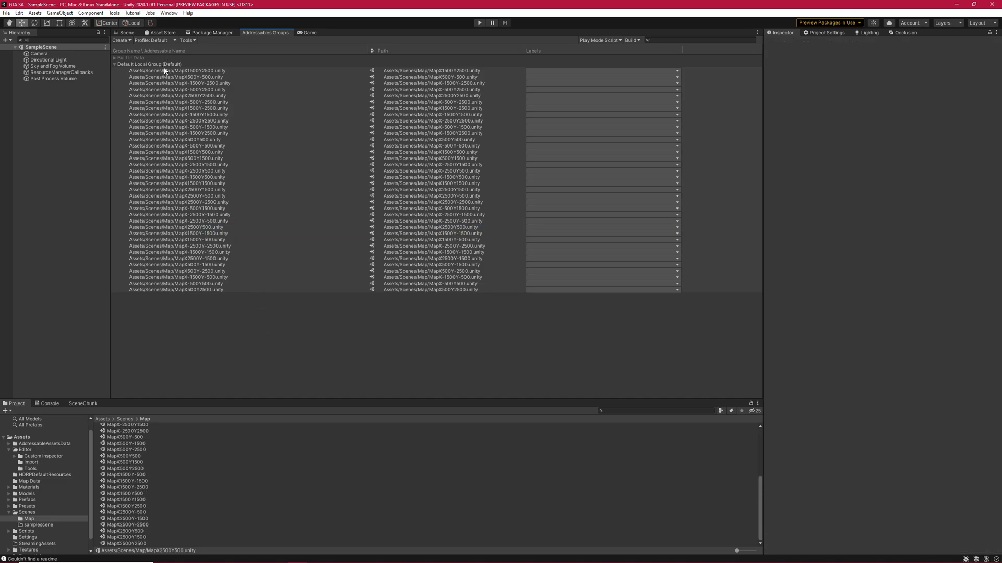
mouse_move(168, 67)
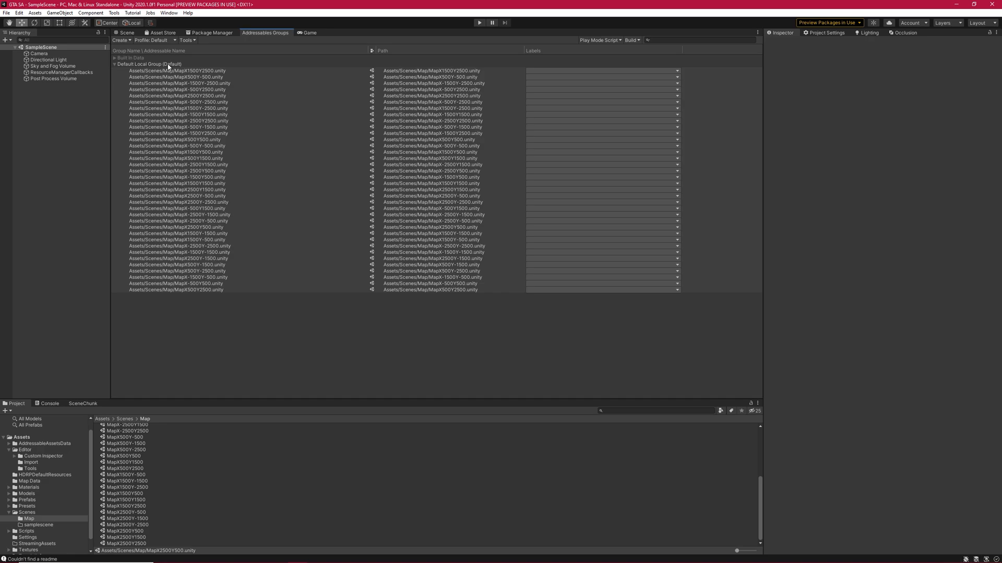
mouse_move(171, 64)
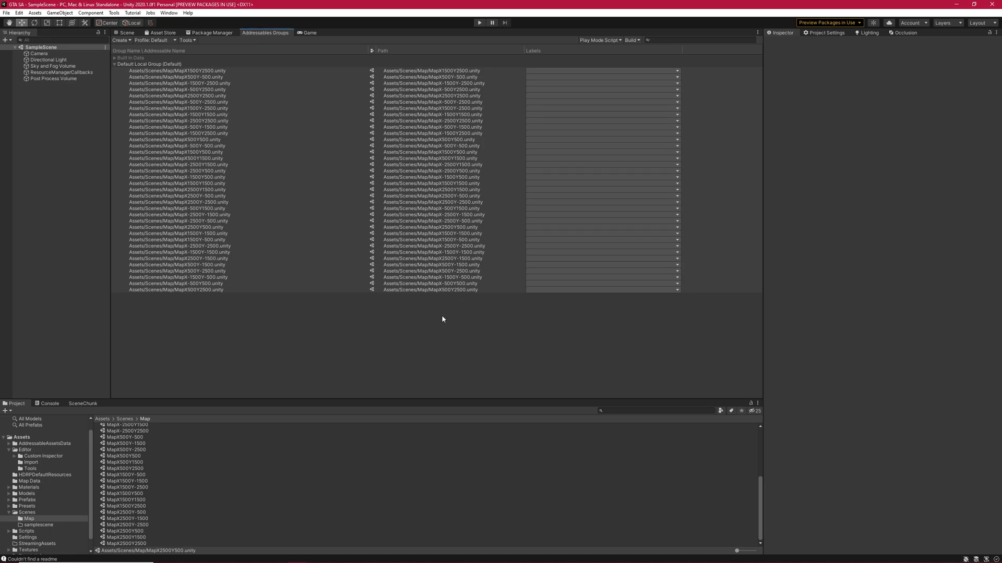
mouse_move(449, 316)
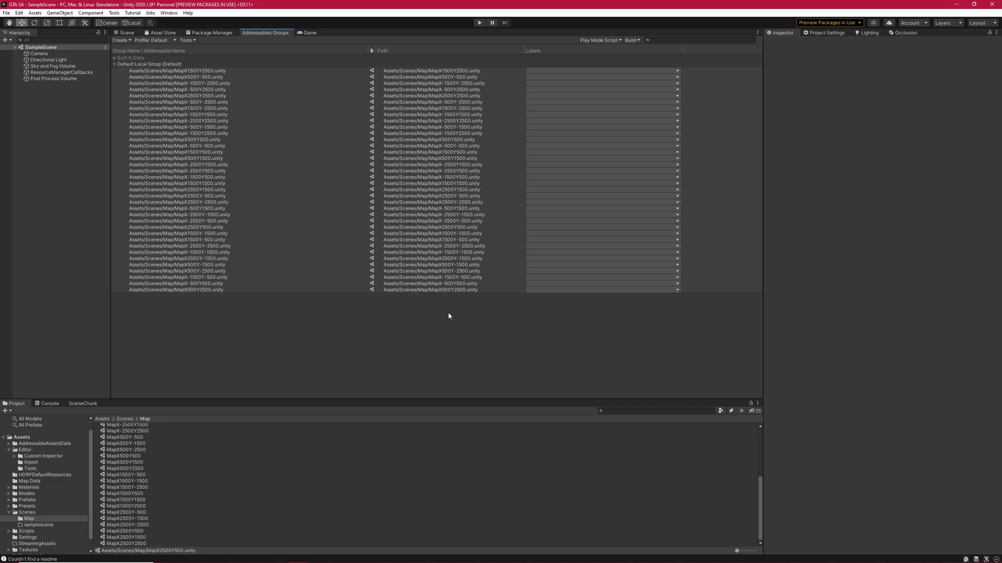
mouse_move(180, 68)
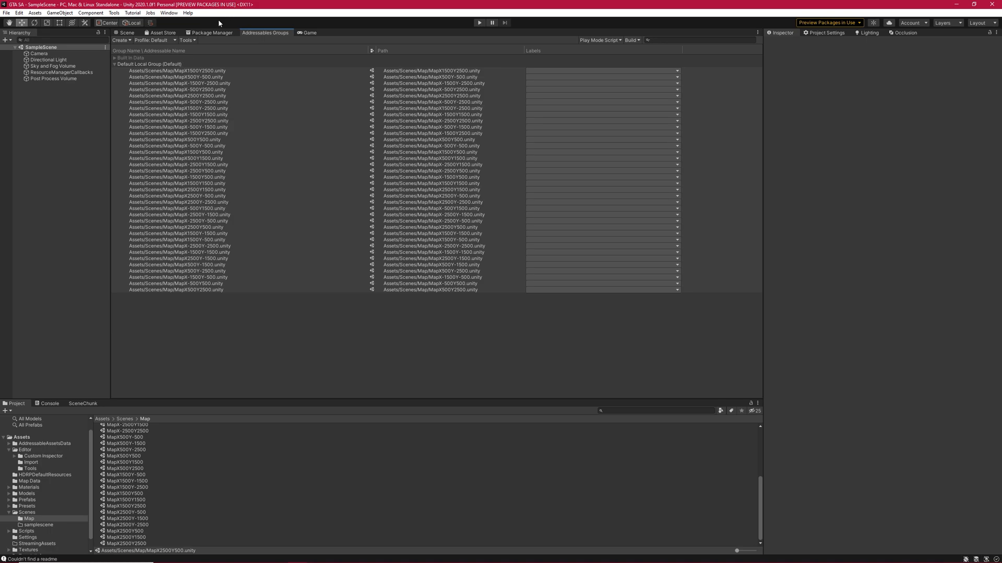
left_click(141, 64)
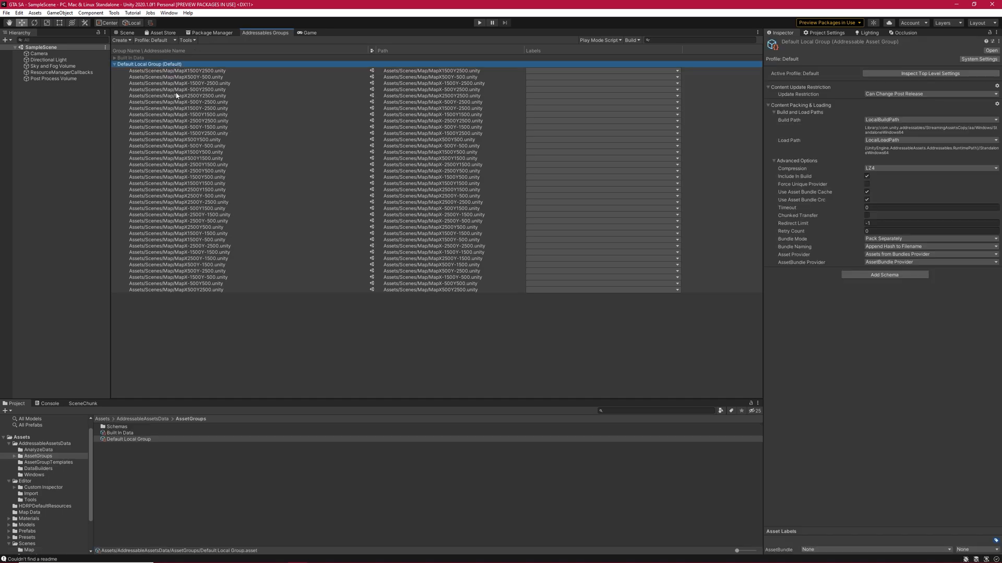
mouse_move(607, 342)
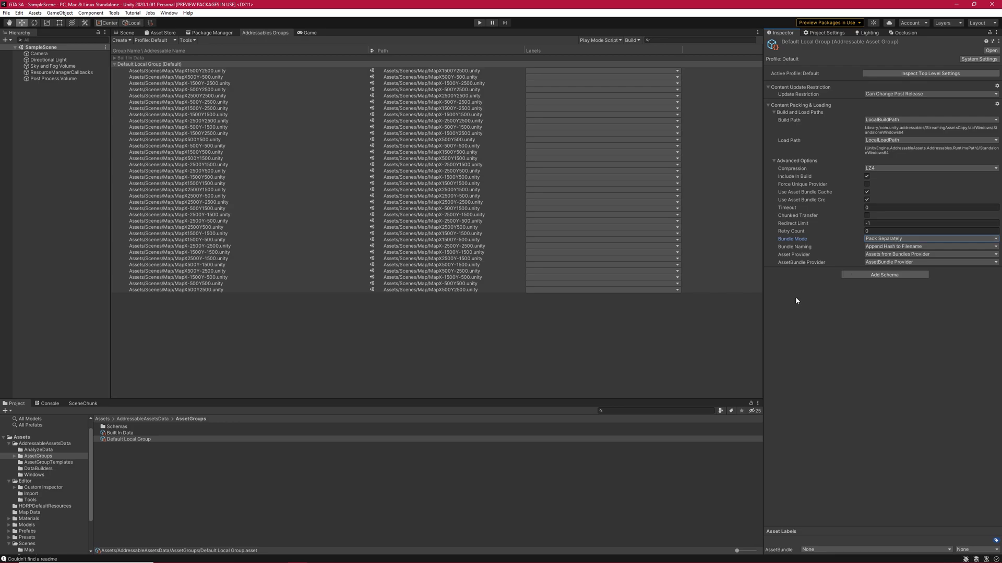
left_click(174, 227)
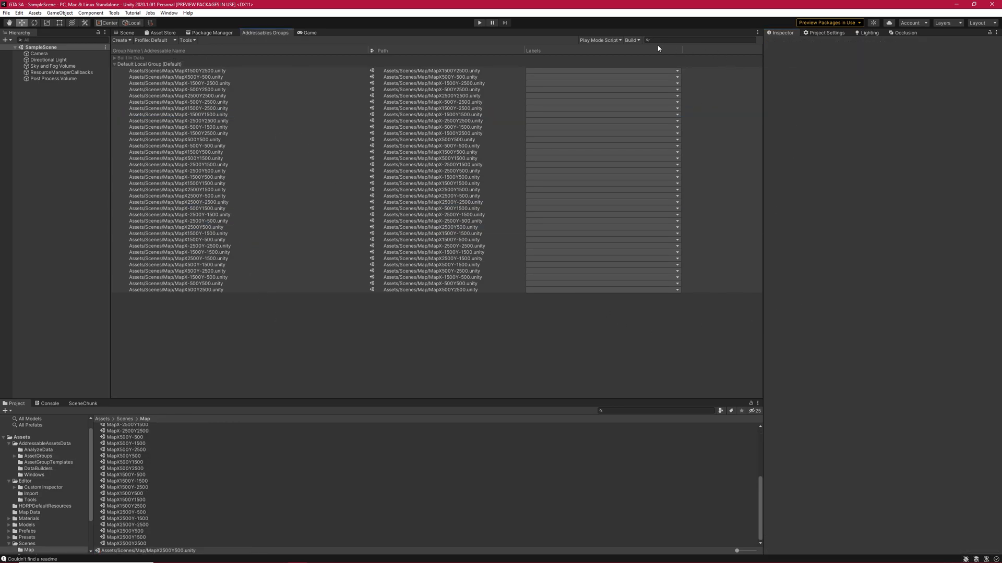
left_click(630, 41)
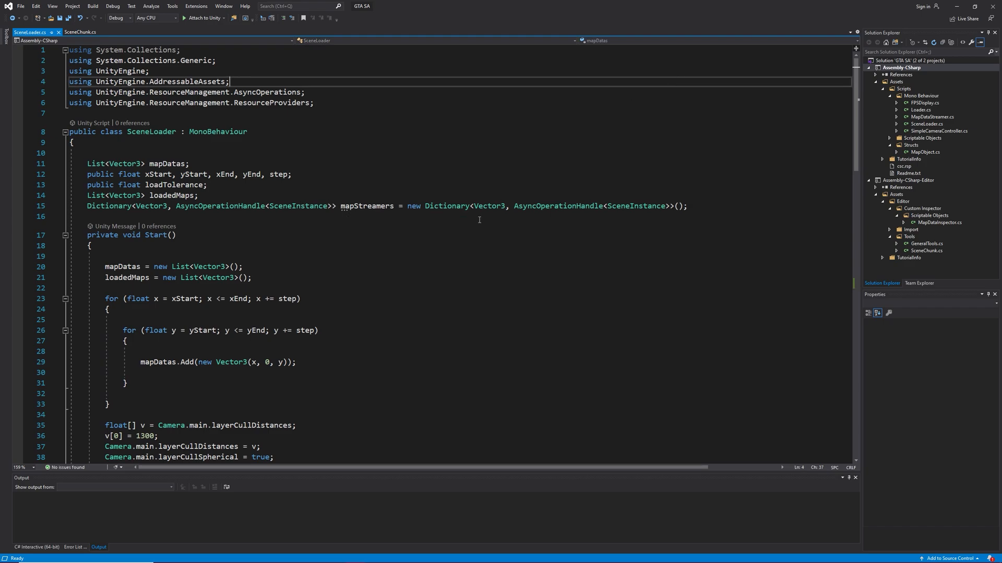
left_click_drag(89, 164, 686, 206)
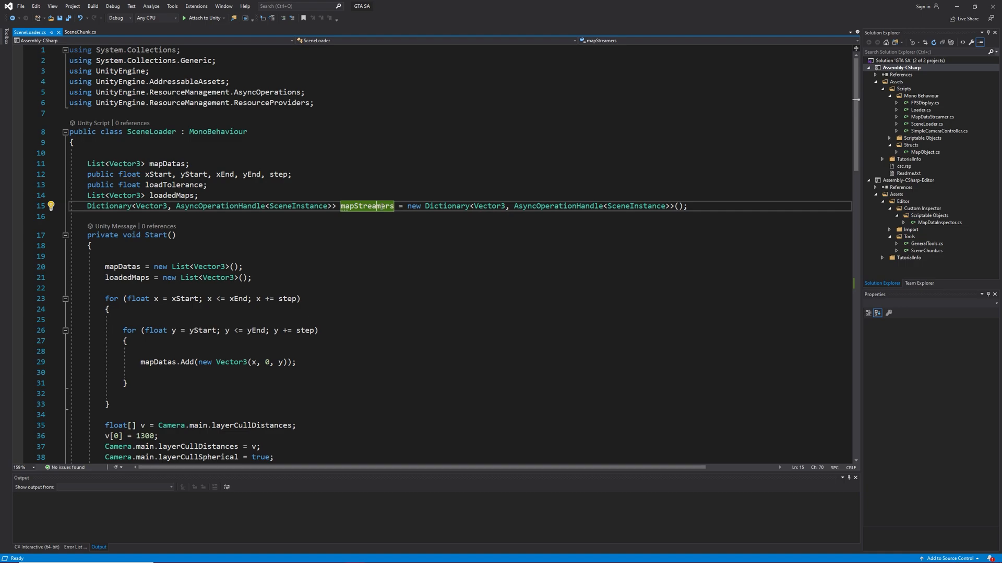
scroll("down", 3)
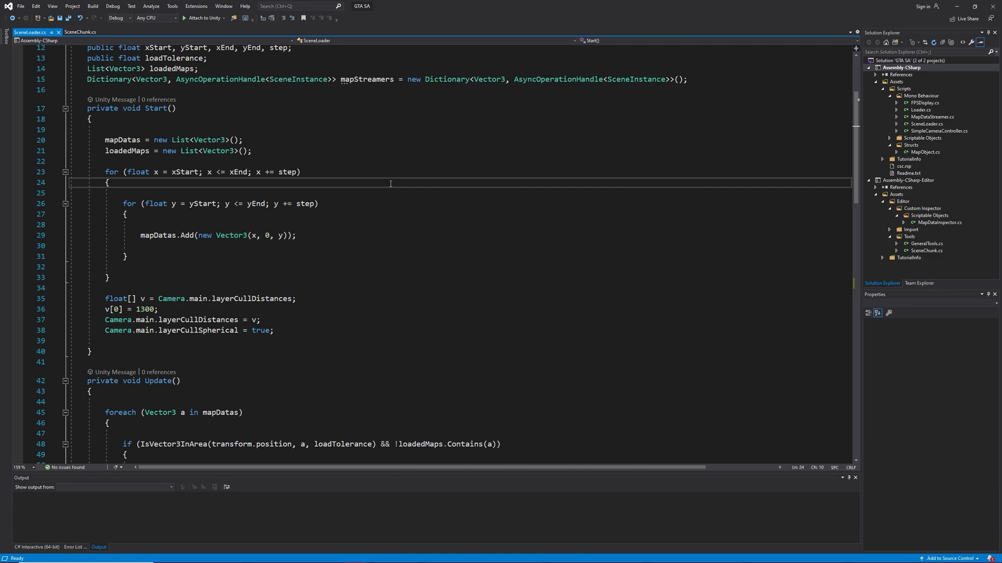
scroll("down", 3)
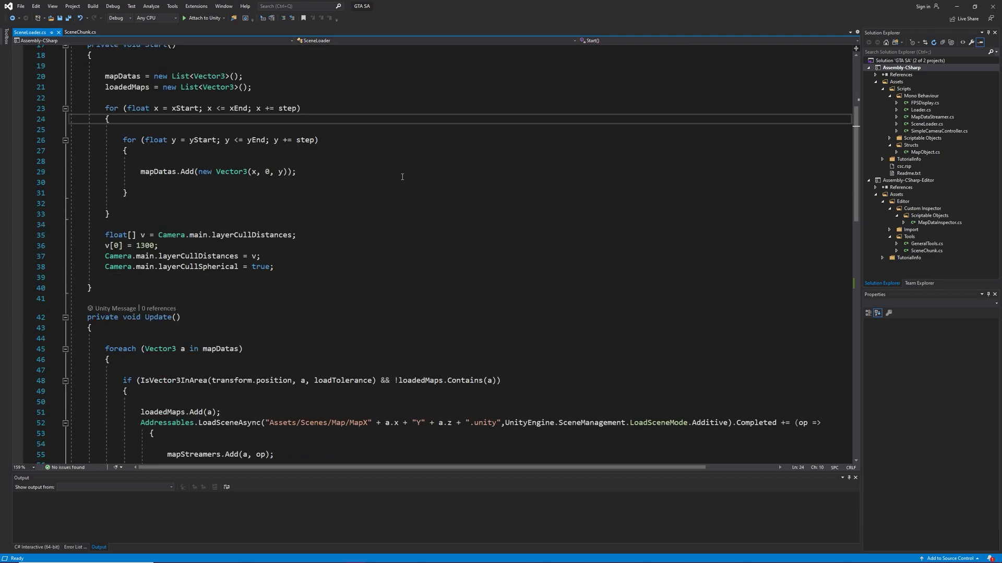
scroll("down", 3)
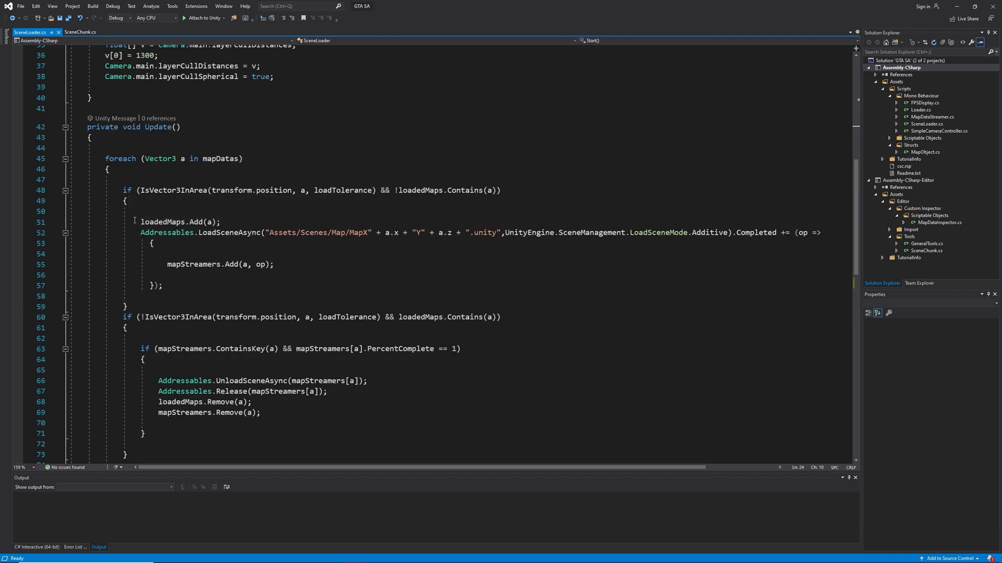
left_click_drag(140, 232, 159, 264)
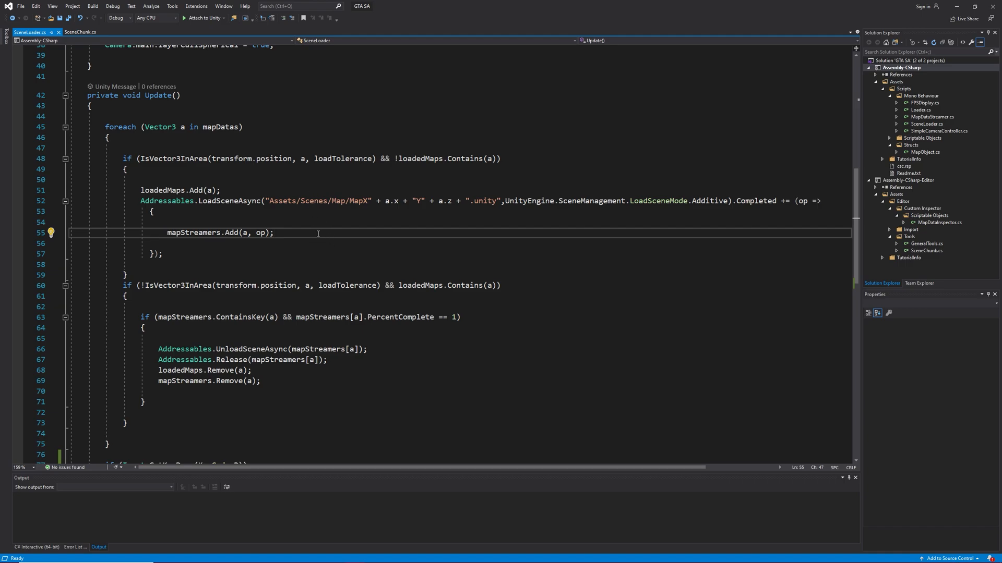
mouse_move(317, 232)
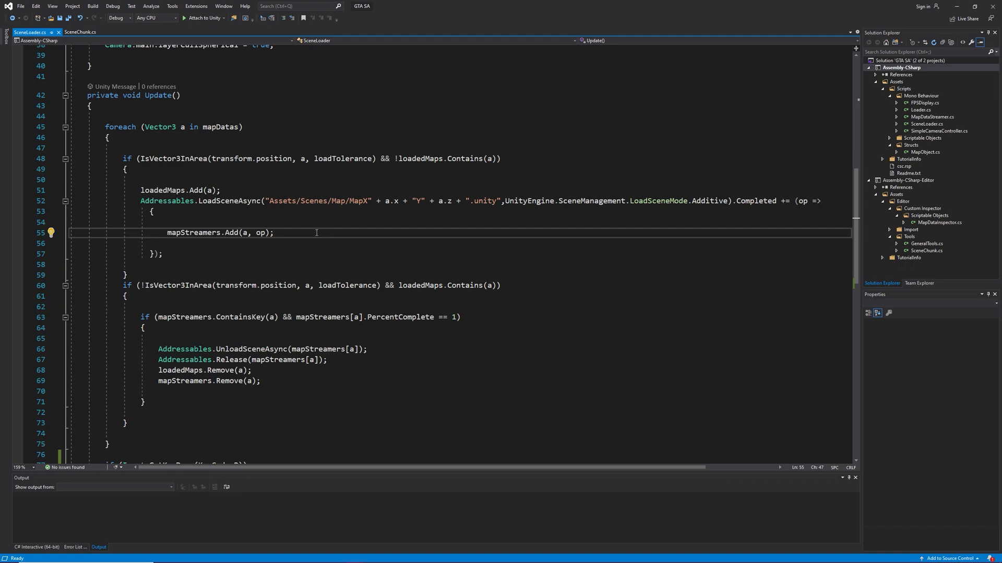
double_click(260, 233)
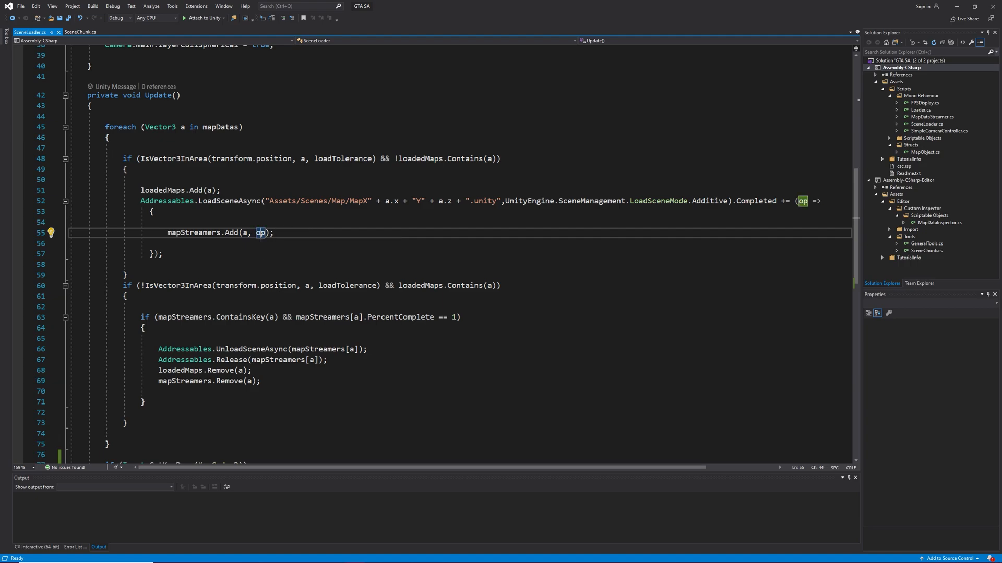
mouse_move(261, 233)
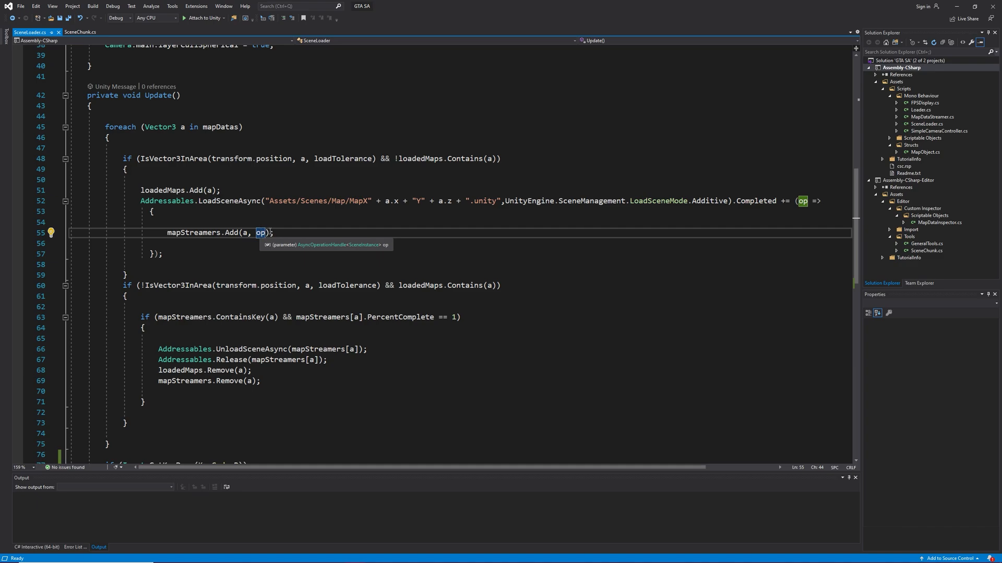
scroll("down", 3)
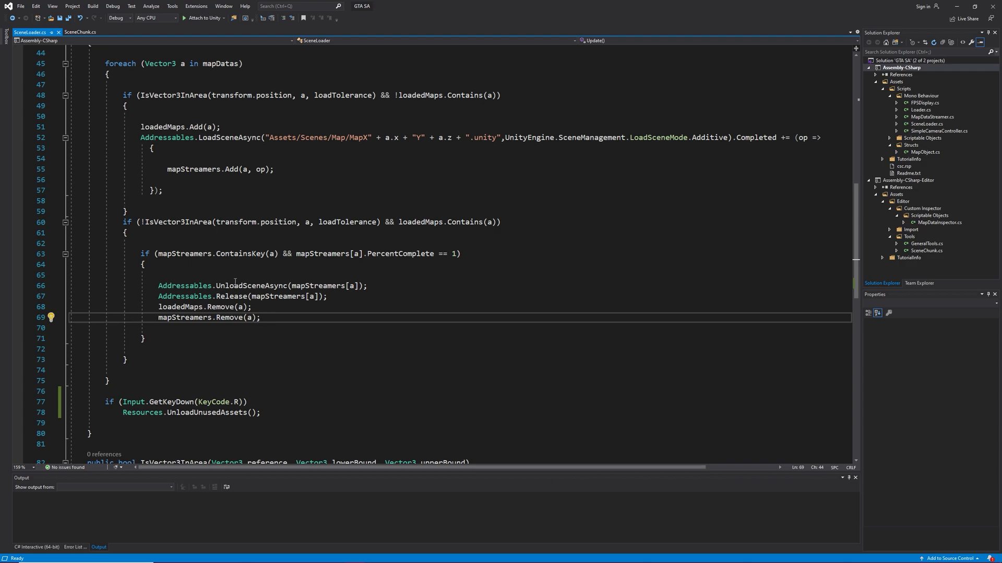
- Select the Addressables.Release call on the scene handle in the unload block
double_click(231, 296)
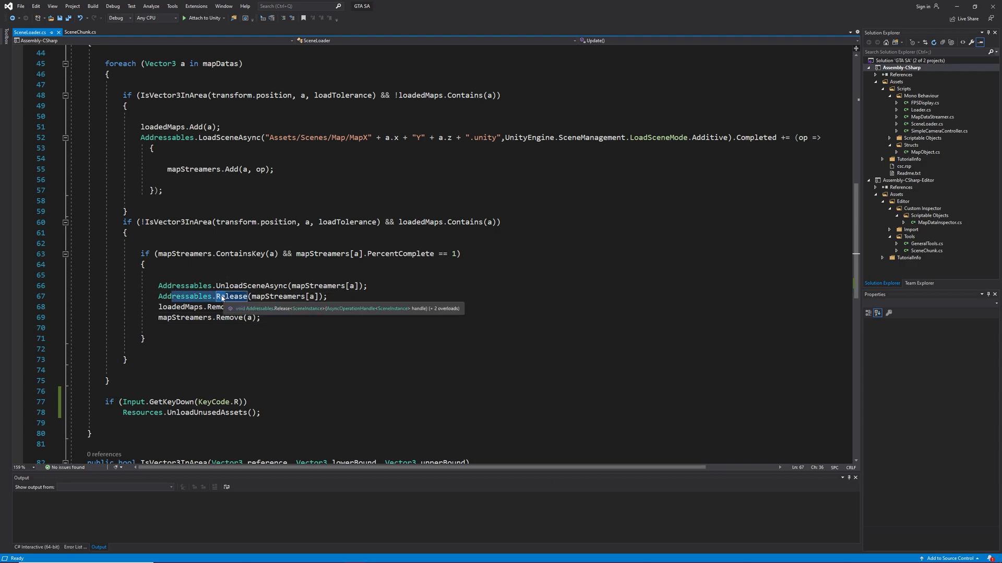
mouse_move(216, 307)
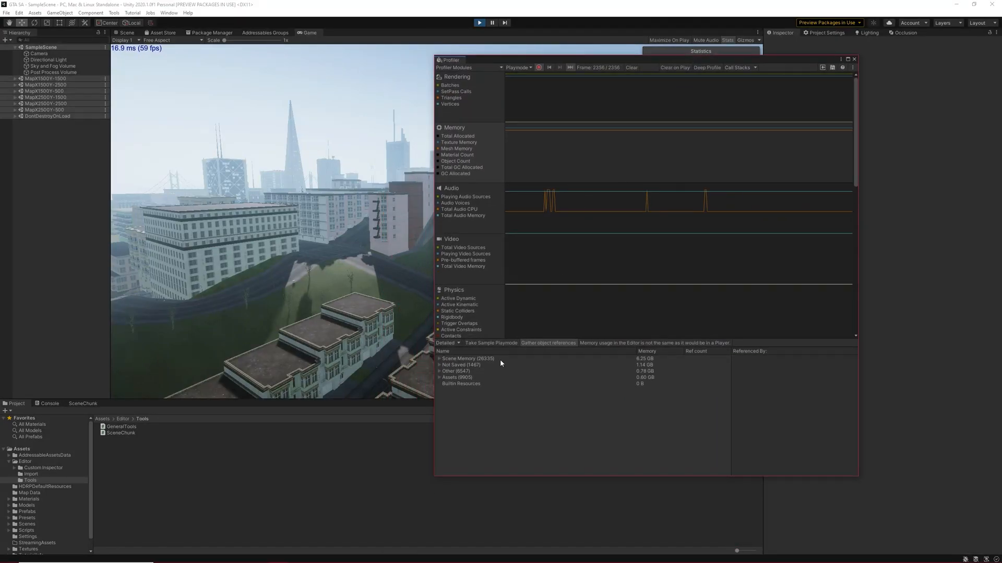
- Select Scene Memory in the Profiler's Detailed view and expand its breakdown by type
left_click(466, 359)
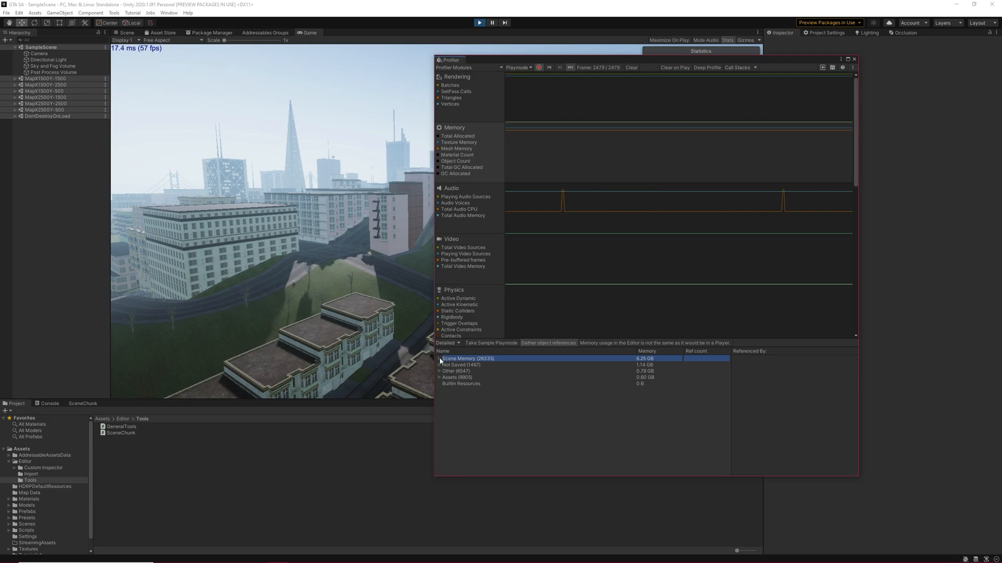
left_click(439, 358)
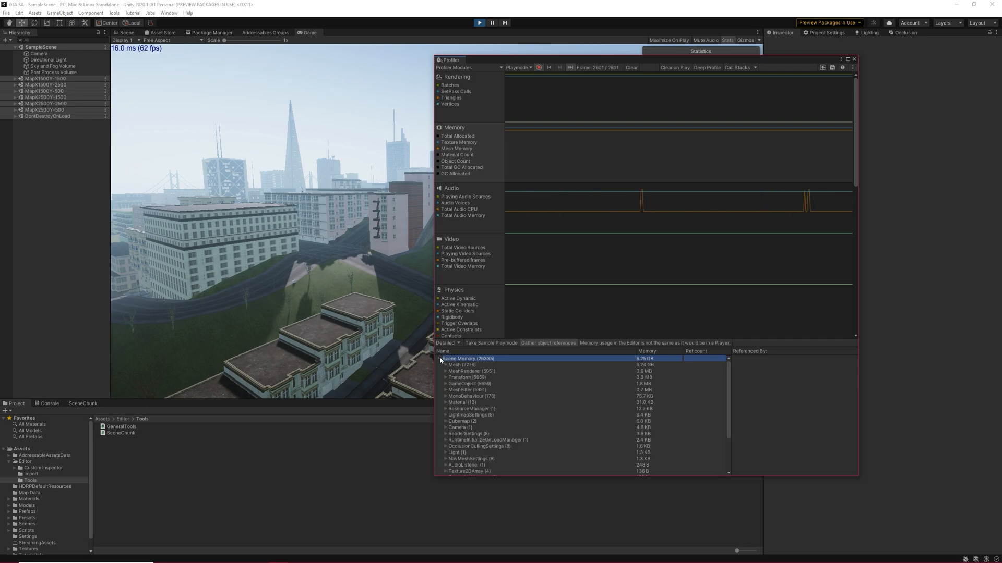
left_click(460, 364)
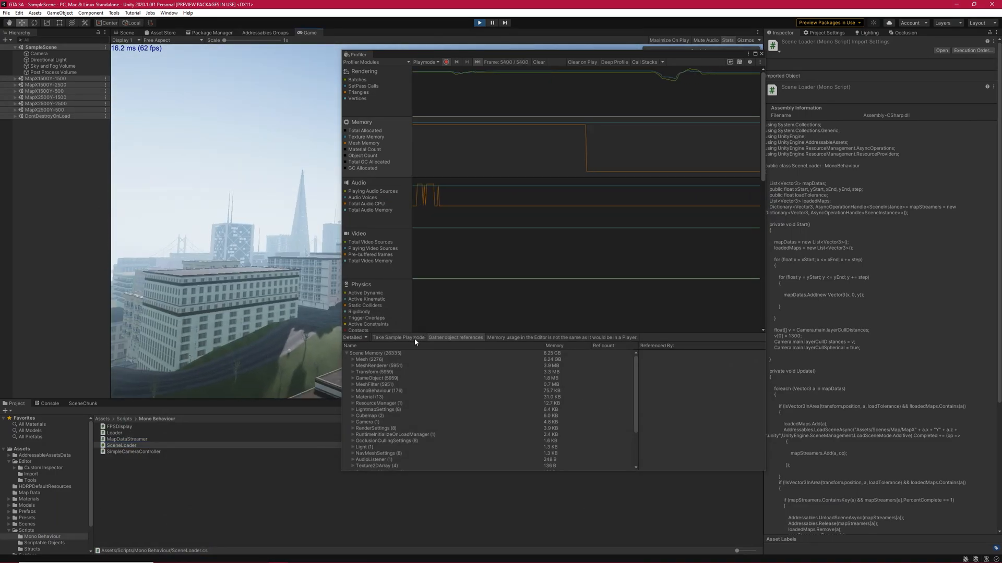
- Take a new Playmode memory sample and select its Scene Memory entry, now about 0.67 GB
left_click(399, 338)
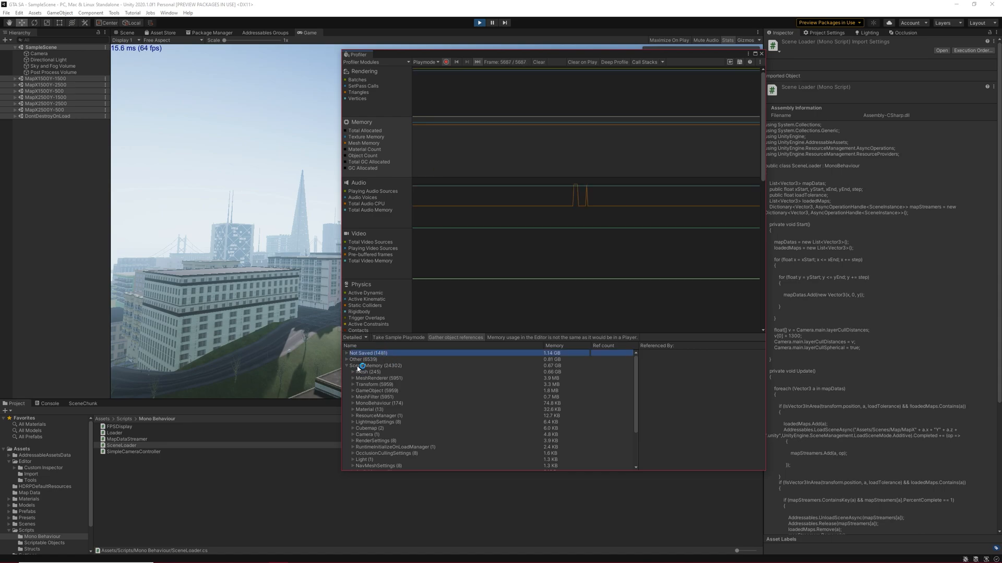
left_click(374, 366)
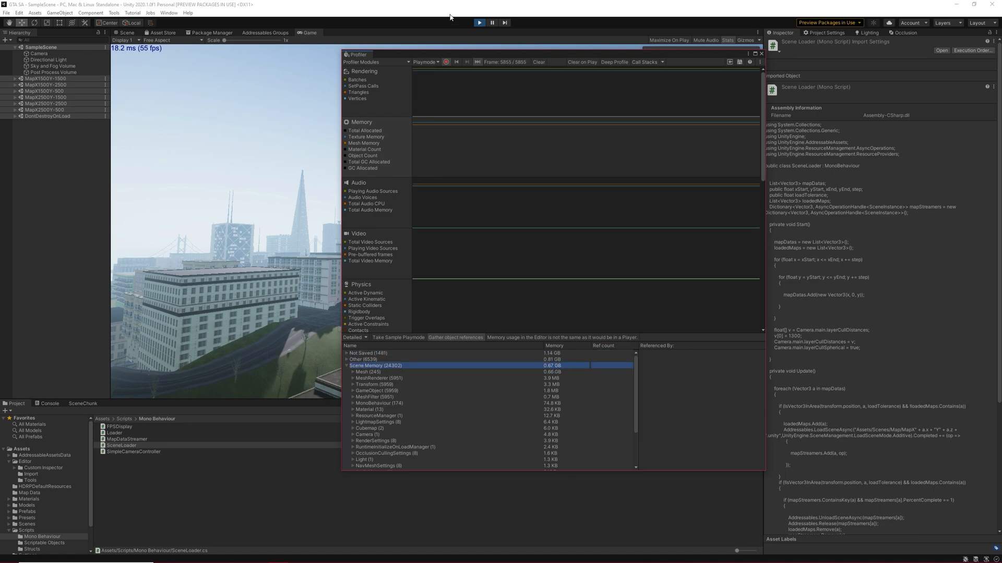